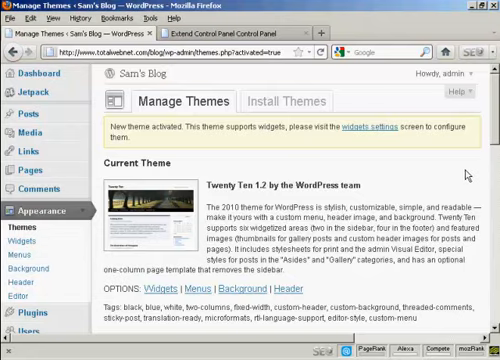
Step: Switch to the Extend Control Panel file manager showing the twentyten theme folder
left_click(240, 32)
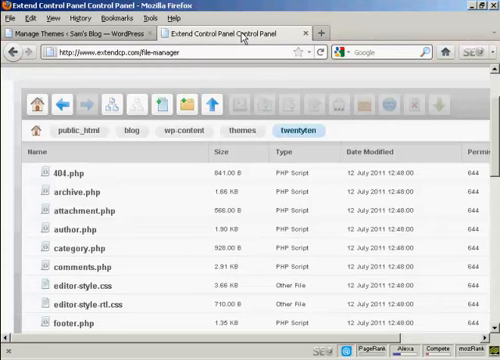
mouse_move(82, 156)
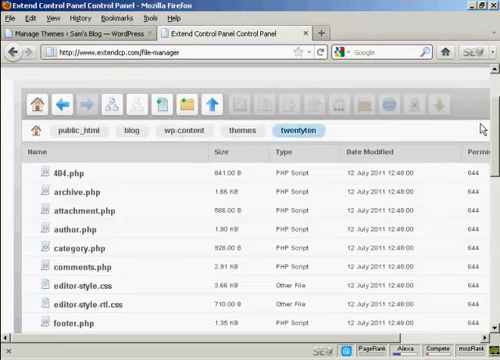
Step: Scroll the twentyten file list down to reach style.css and its file actions
scroll("down", 3)
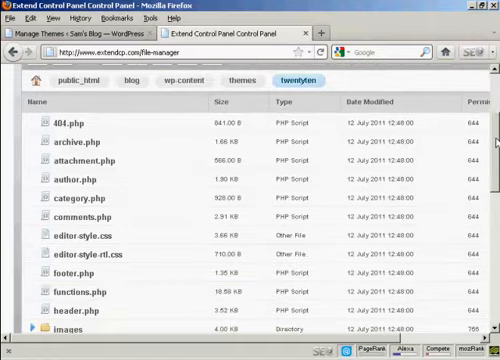
scroll("down", 3)
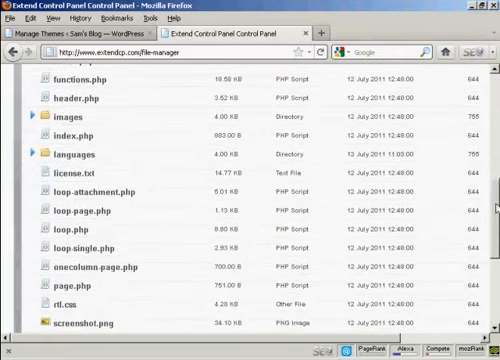
scroll("down", 3)
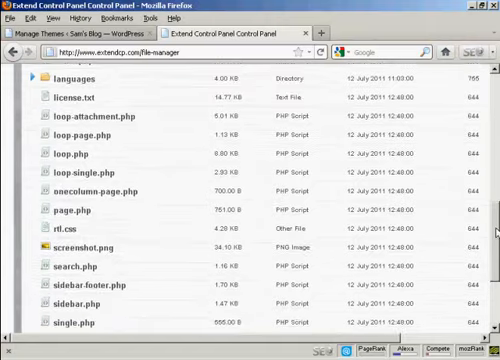
scroll("down", 3)
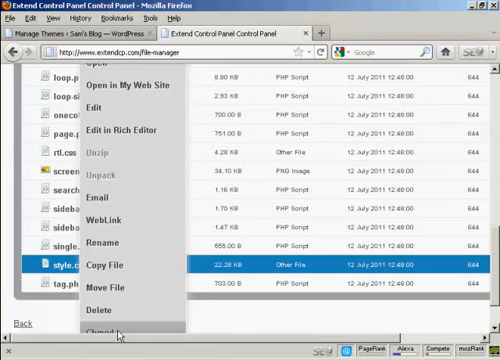
Step: Change the permissions of style.css to mode 777 and apply the change
left_click(106, 338)
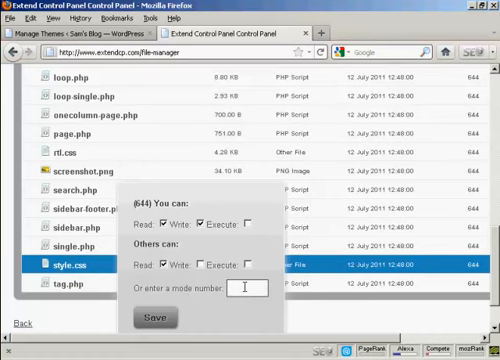
type("777")
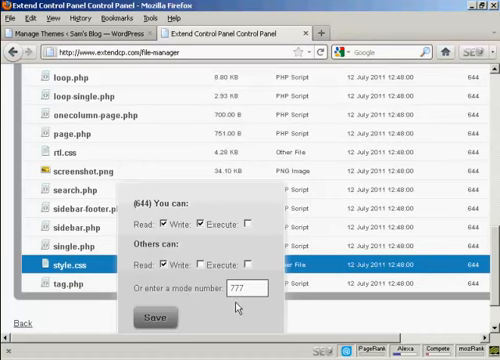
left_click(178, 318)
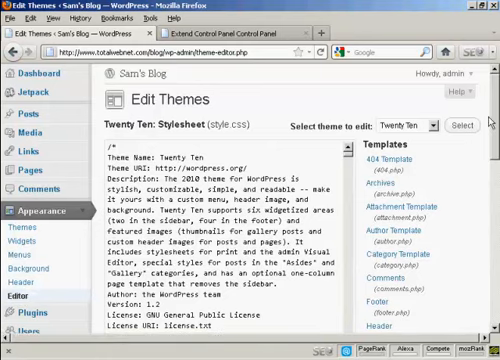
Step: Scroll through the Twenty Ten stylesheet down to the footer and site-generator rules
scroll("down", 3)
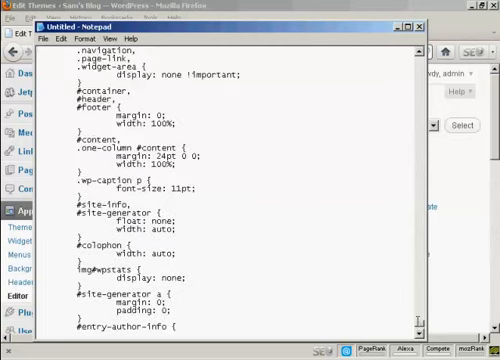
Step: Save the copied stylesheet from Notepad as styled.txt on the Desktop
left_click(48, 40)
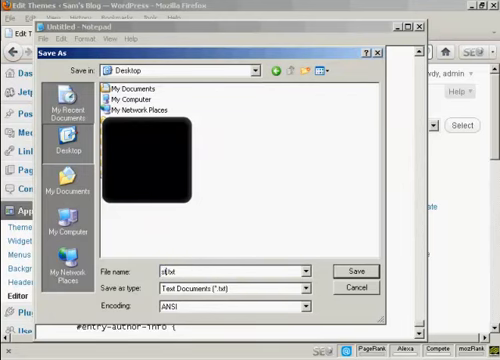
type("styled.txt")
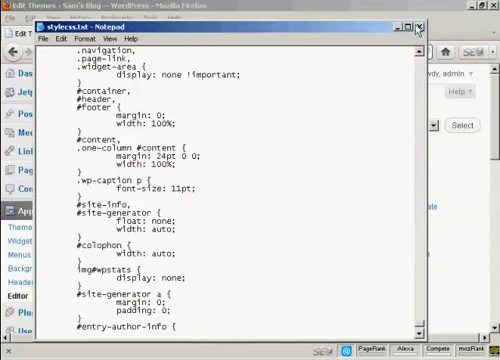
left_click(420, 26)
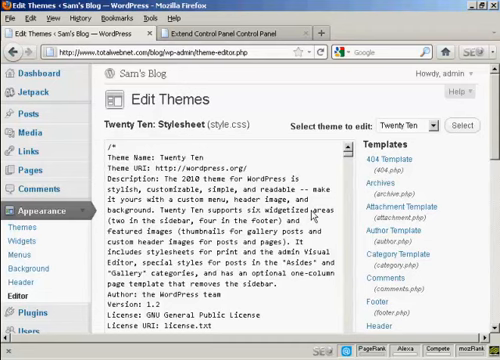
scroll("down", 3)
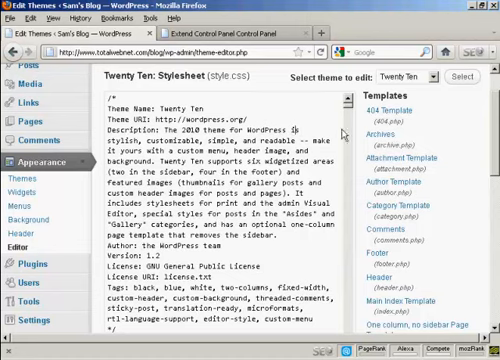
scroll("down", 3)
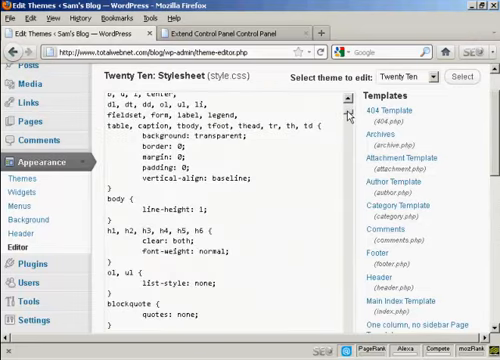
scroll("down", 3)
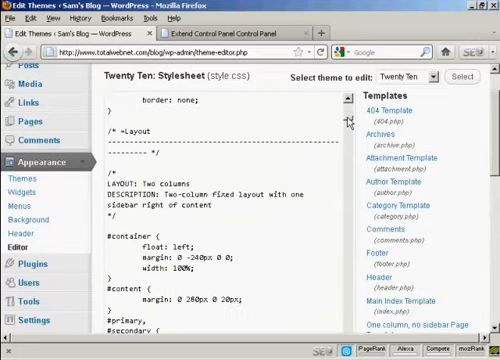
scroll("down", 3)
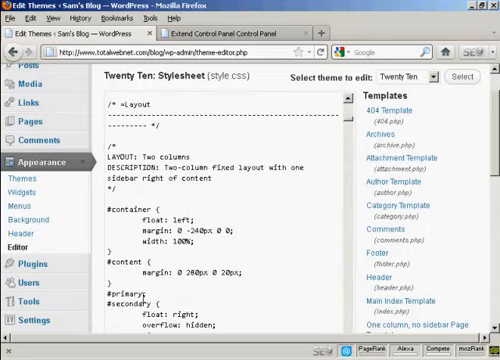
scroll("down", 3)
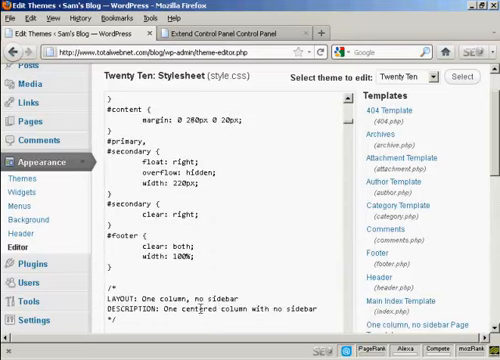
scroll("down", 3)
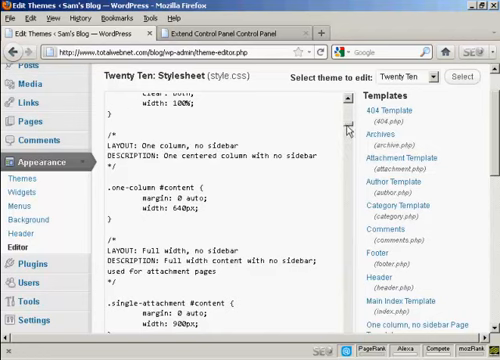
scroll("down", 3)
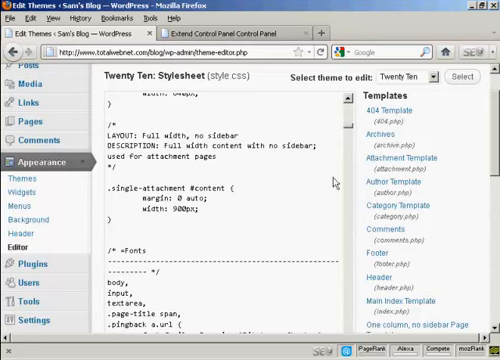
scroll("down", 3)
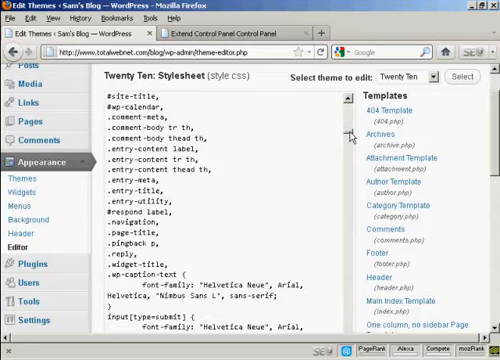
scroll("down", 3)
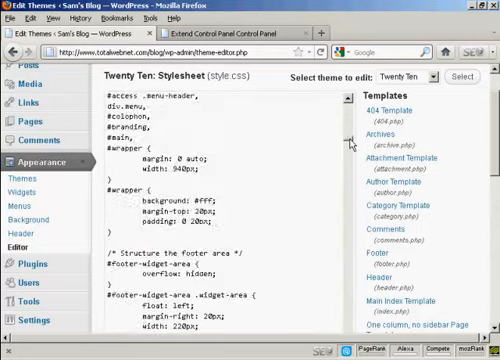
scroll("down", 3)
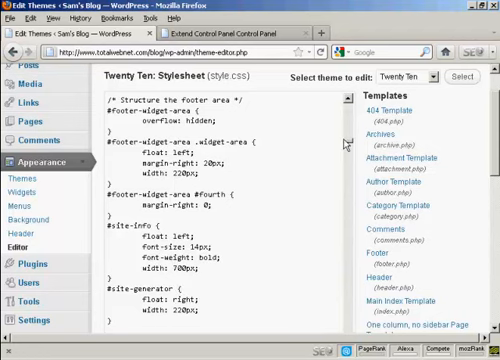
scroll("down", 3)
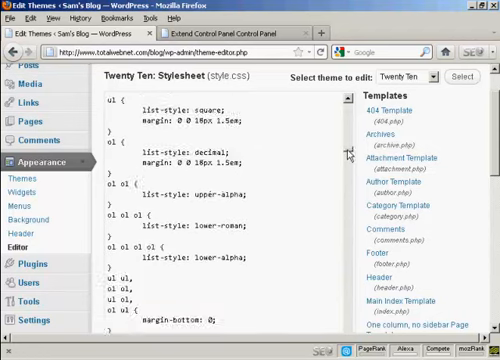
scroll("down", 3)
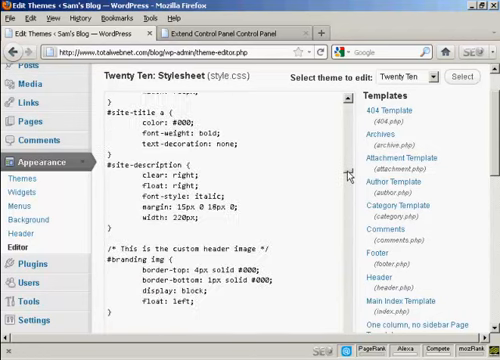
scroll("down", 3)
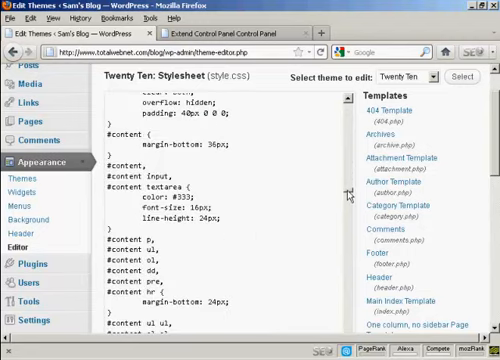
scroll("down", 3)
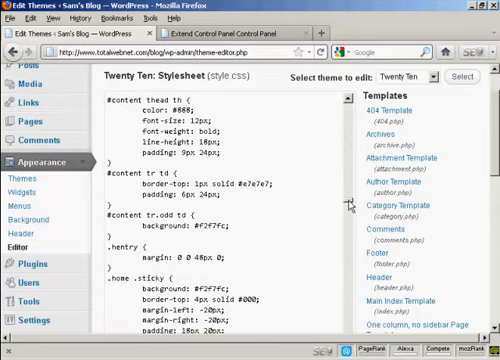
Step: Scroll to the bottom of the style.css editor so Update File is visible
scroll("down", 3)
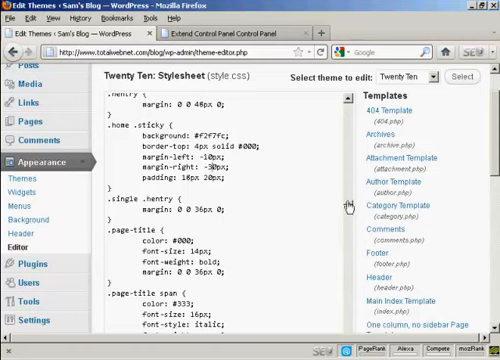
mouse_move(492, 144)
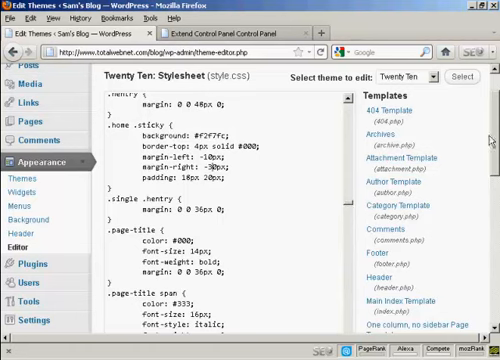
scroll("down", 3)
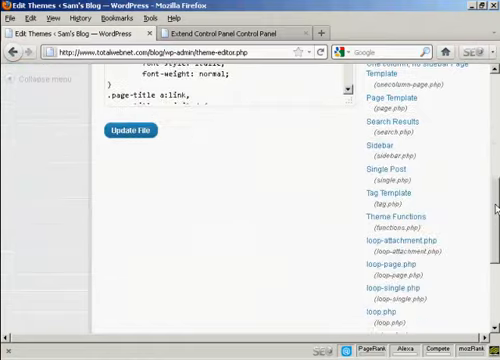